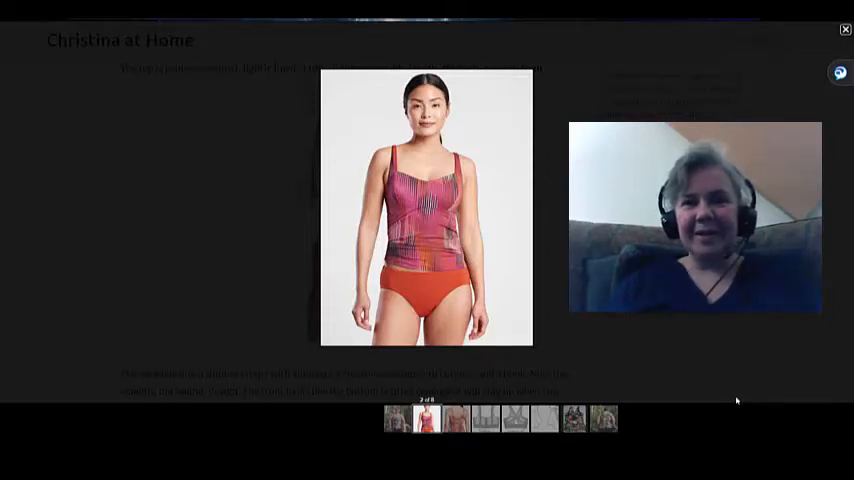
pyautogui.moveTo(724, 400)
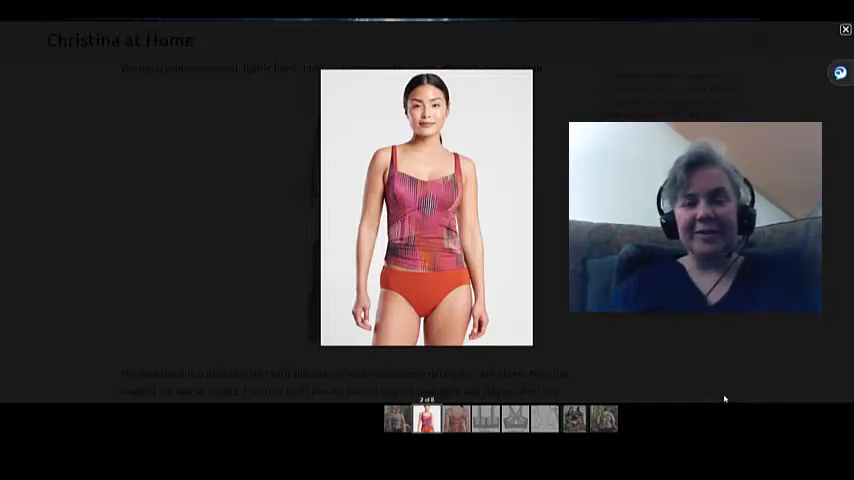